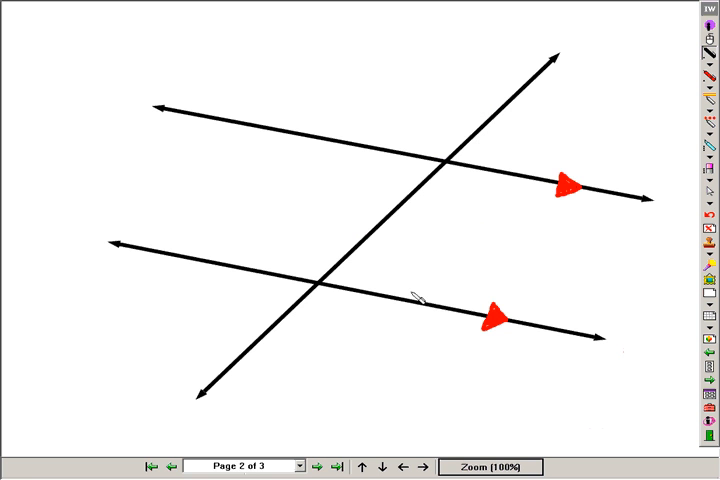
pyautogui.moveTo(575, 46)
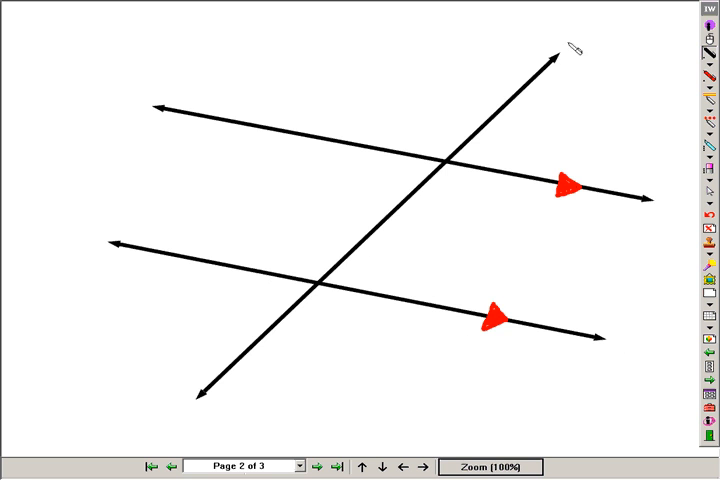
pyautogui.moveTo(267, 380)
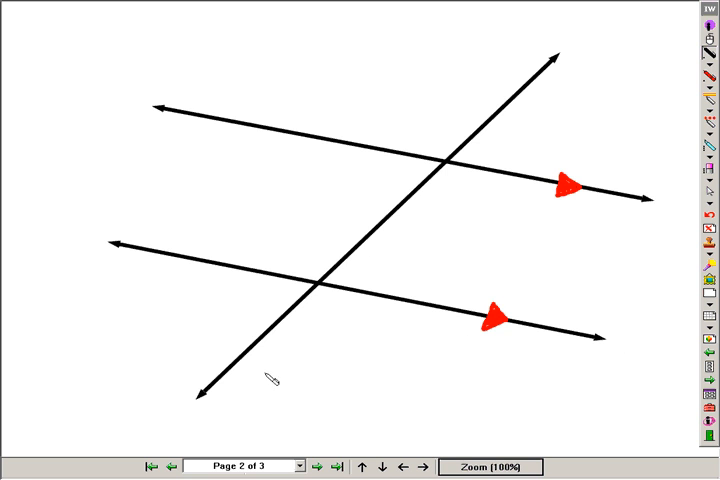
pyautogui.moveTo(484, 137)
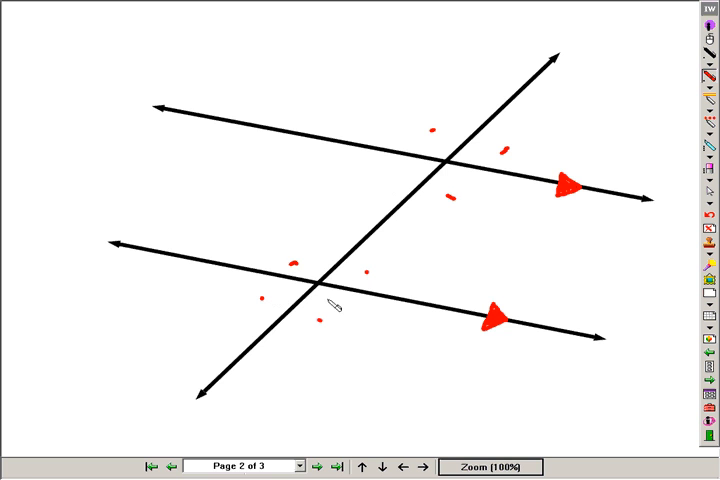
pyautogui.moveTo(332, 318)
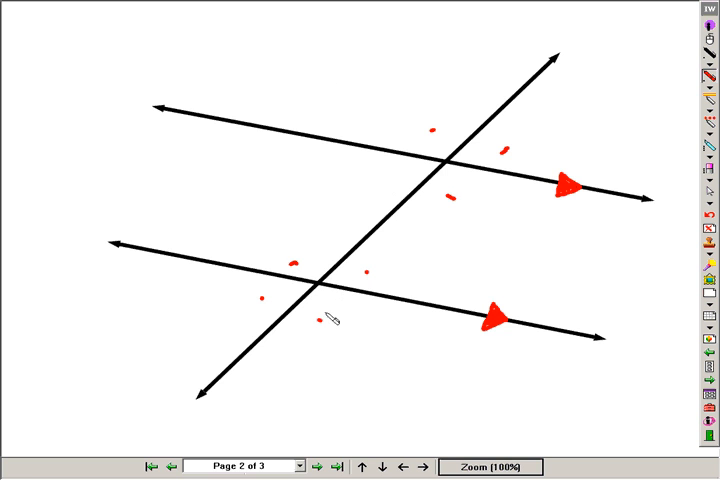
pyautogui.moveTo(350, 220)
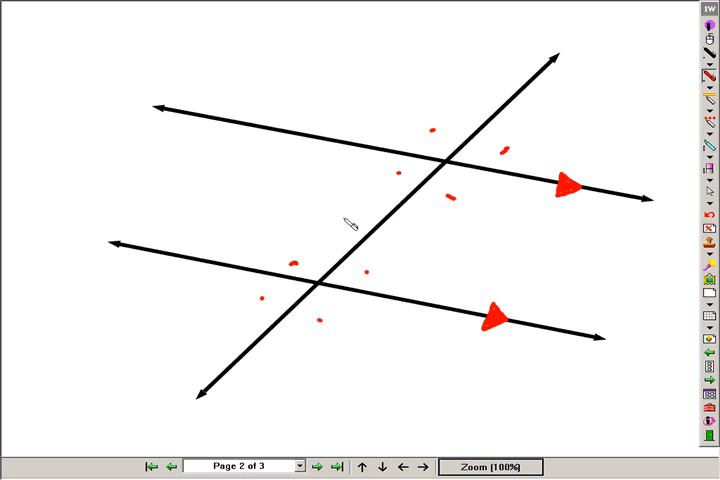
pyautogui.moveTo(317, 467)
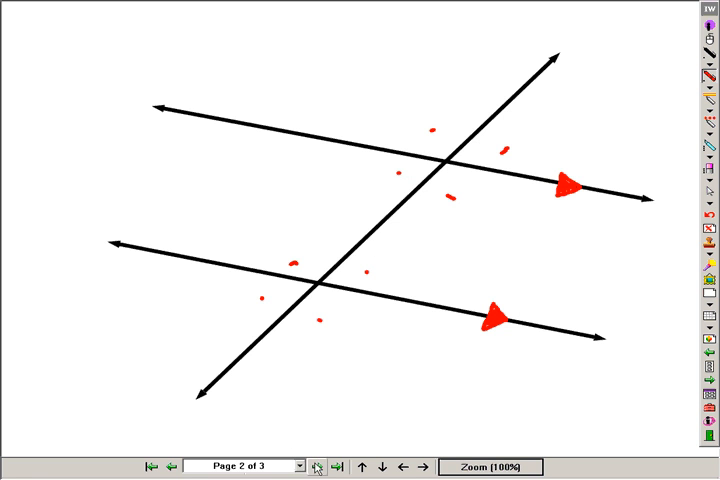
# Step: Advance the InterWrite lesson to the final vocabulary slide, page 3 of 3
pyautogui.click(338, 467)
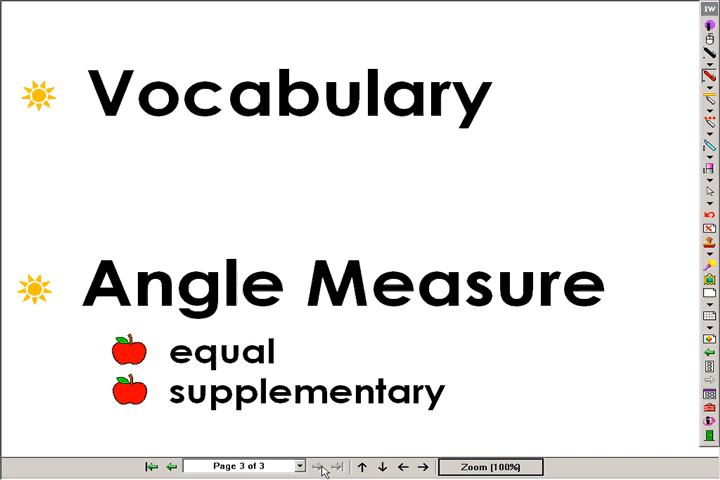
pyautogui.moveTo(453, 180)
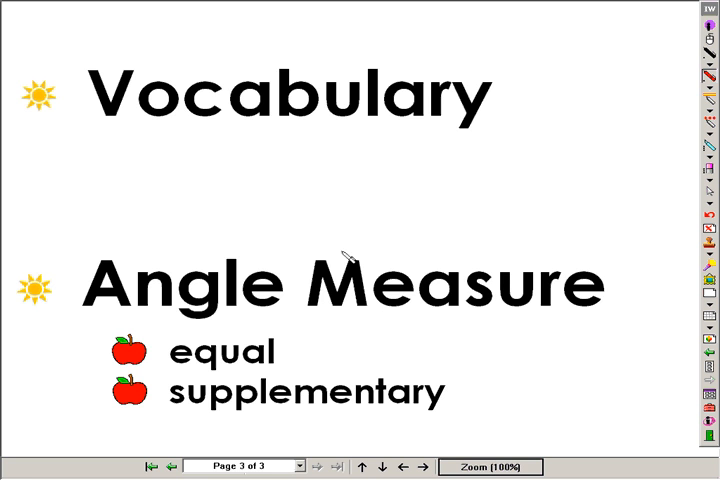
pyautogui.moveTo(375, 320)
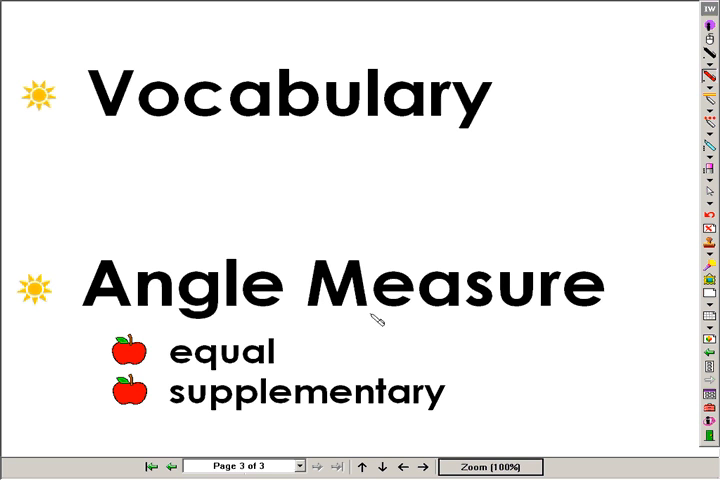
pyautogui.moveTo(75, 362)
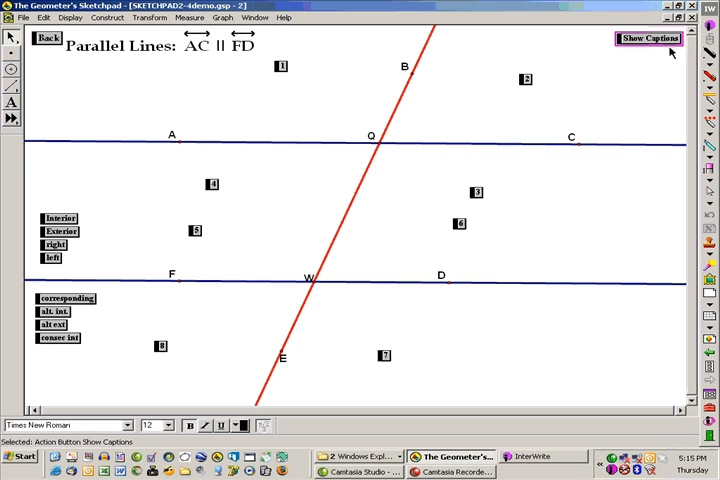
# Step: Show the Interior and Exterior captions and highlight the region between the parallel lines
pyautogui.click(648, 38)
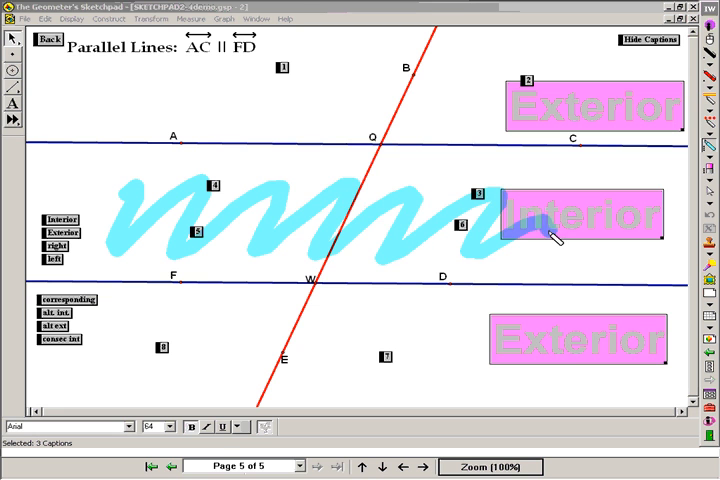
pyautogui.moveTo(320, 70); pyautogui.dragTo(505, 72)
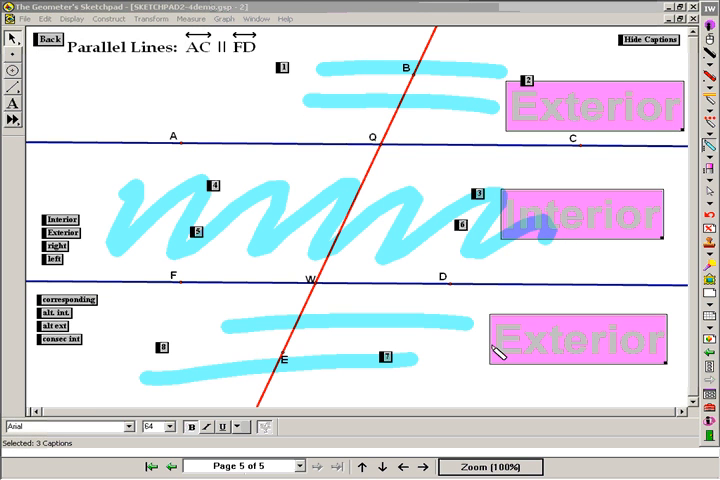
pyautogui.moveTo(280, 193)
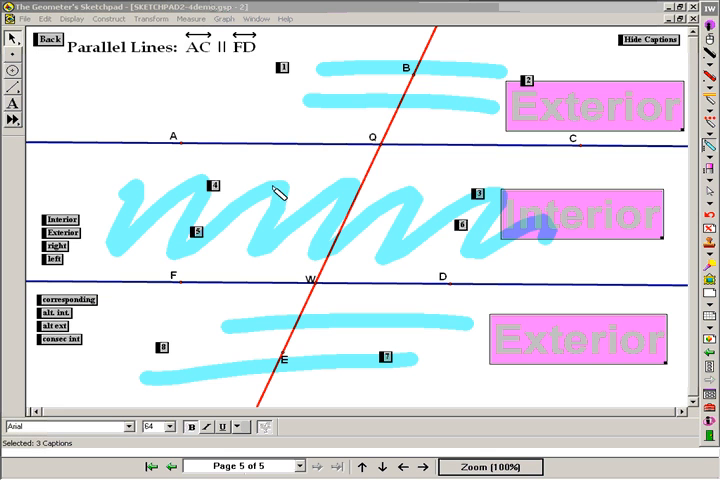
pyautogui.moveTo(375, 132)
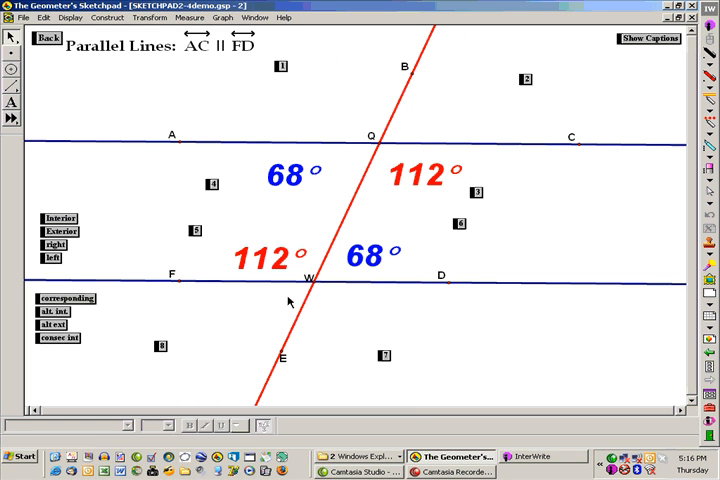
# Step: Show all eight angle measures and drag point C to tilt lines AC and FD
pyautogui.click(61, 231)
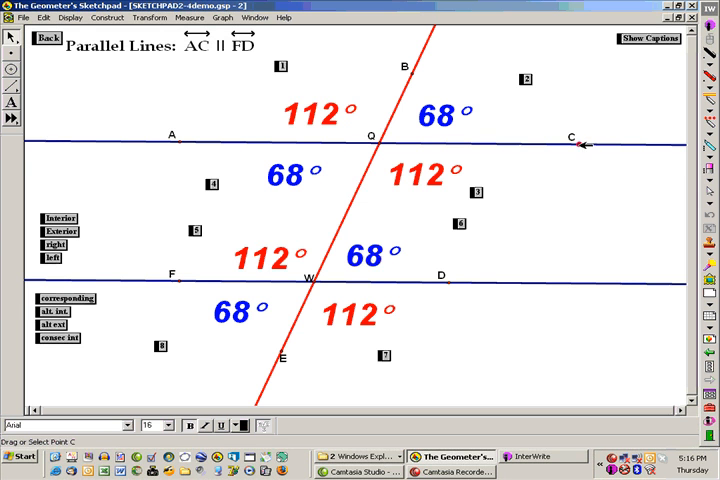
pyautogui.moveTo(580, 140); pyautogui.dragTo(582, 139)
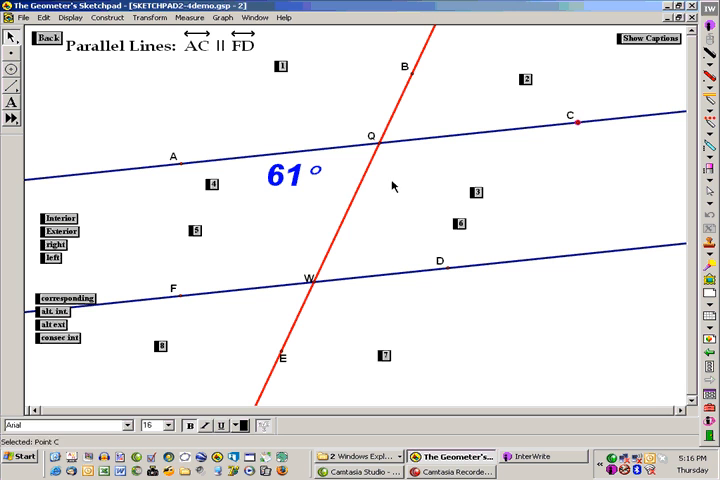
pyautogui.moveTo(370, 328)
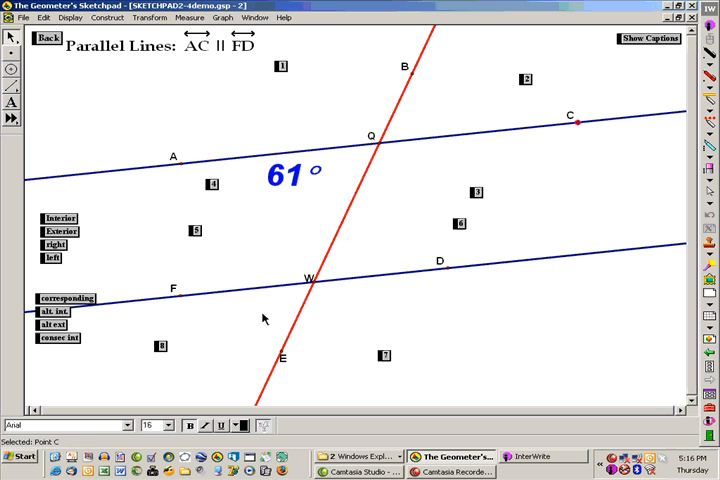
# Step: Deselect point C and toggle angle measures until all eight alternate 61° and 119°
pyautogui.click(161, 346)
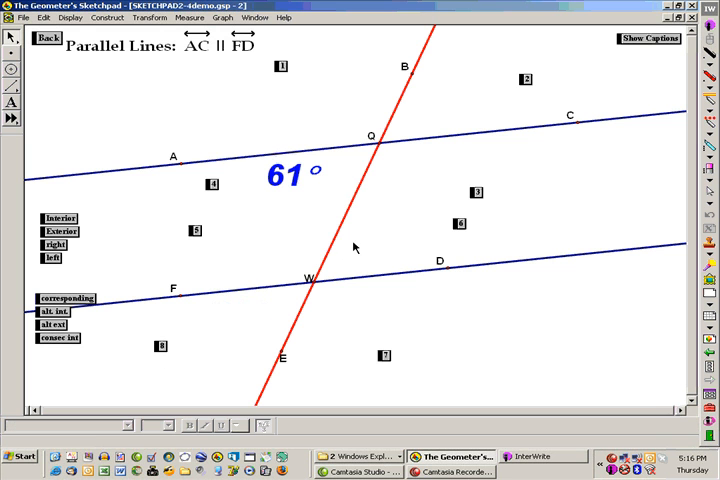
pyautogui.moveTo(378, 182)
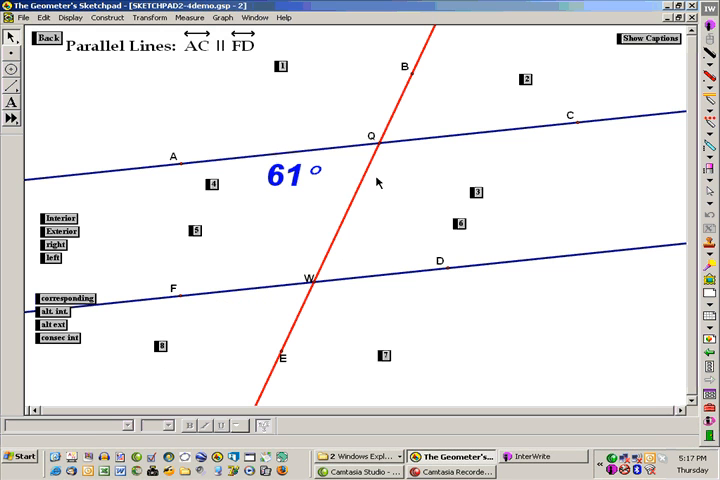
pyautogui.moveTo(468, 190)
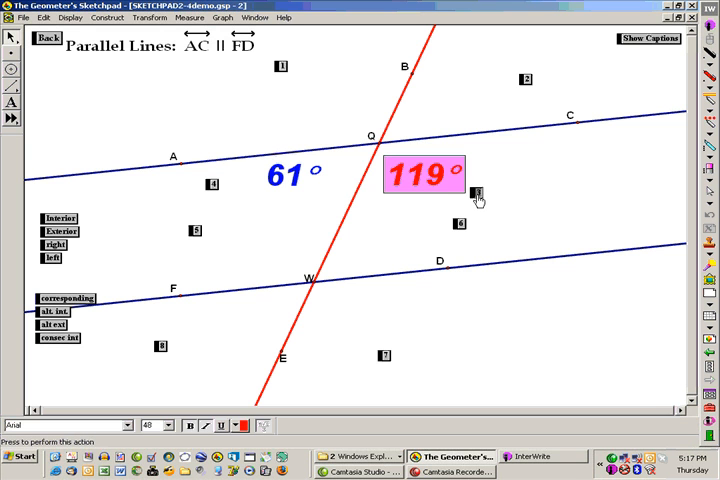
pyautogui.click(478, 193)
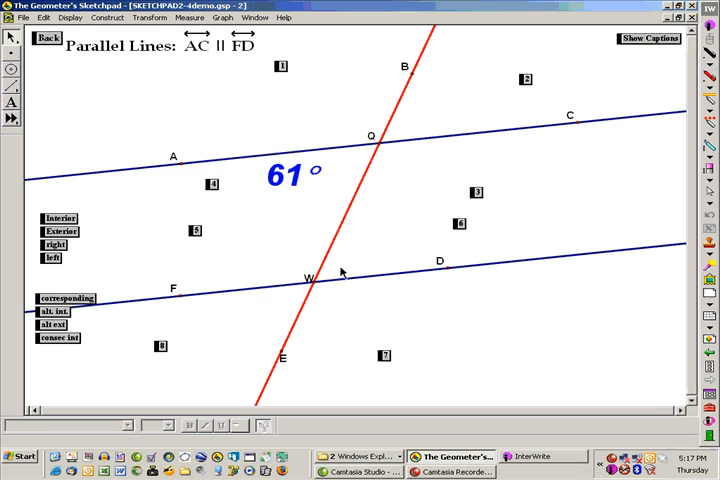
pyautogui.click(460, 223)
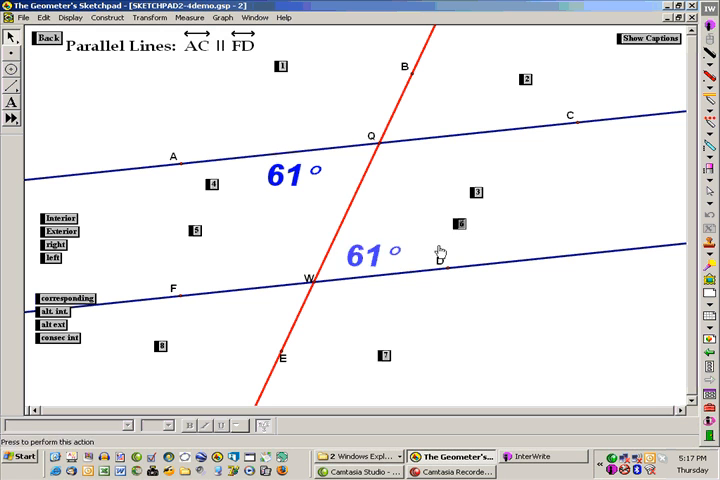
pyautogui.click(370, 253)
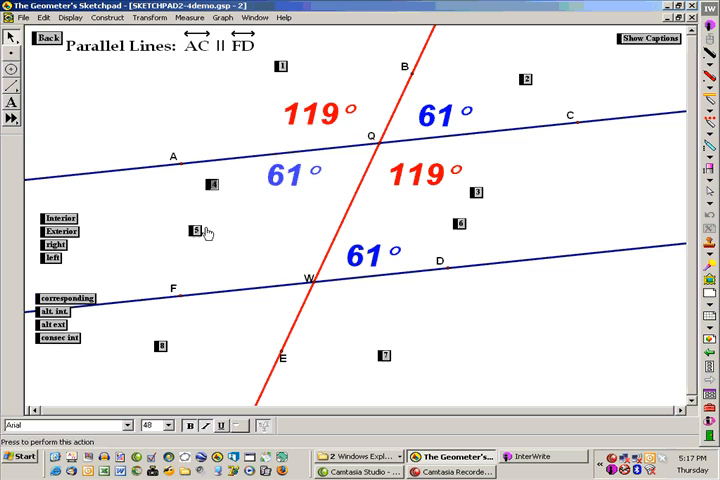
pyautogui.click(51, 312)
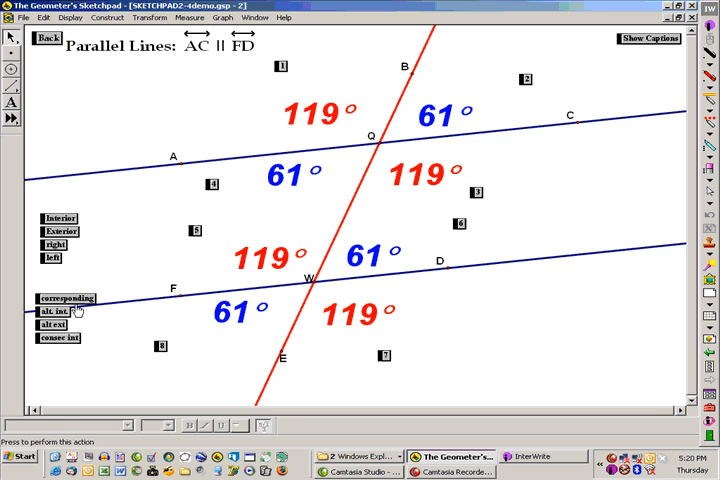
# Step: Demonstrate the 61° corresponding angles, then show only interior angles captioned Alternate Interior ∠s
pyautogui.click(65, 299)
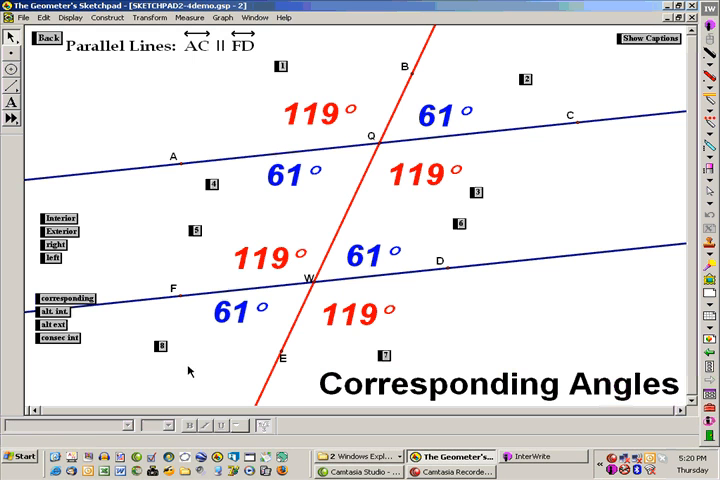
pyautogui.moveTo(362, 118)
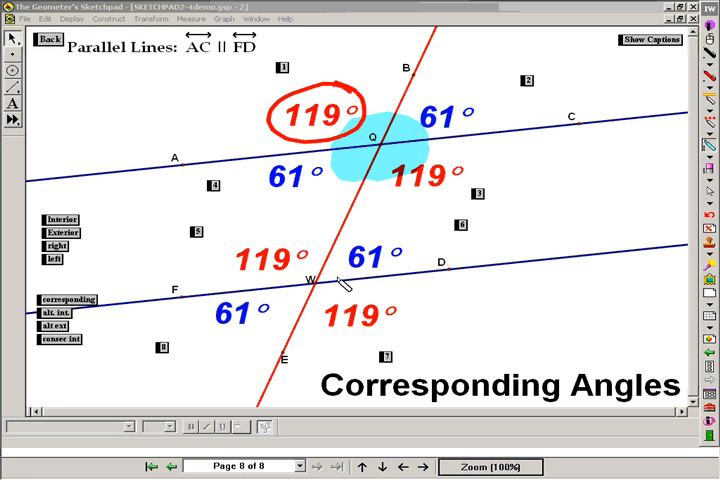
pyautogui.click(311, 280)
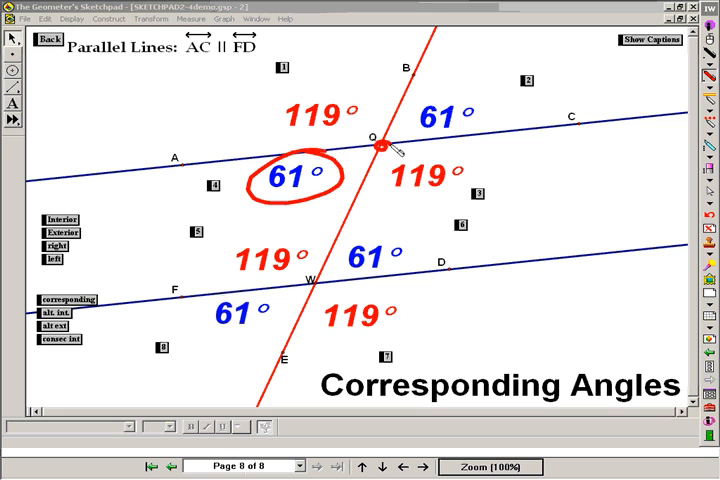
pyautogui.moveTo(355, 180)
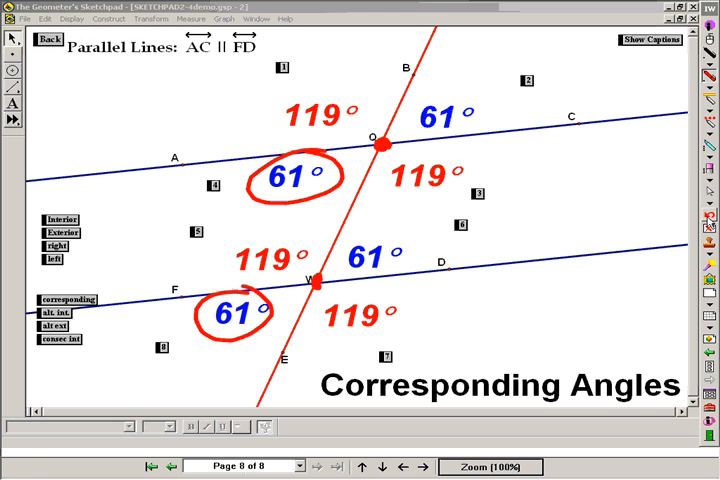
pyautogui.click(54, 312)
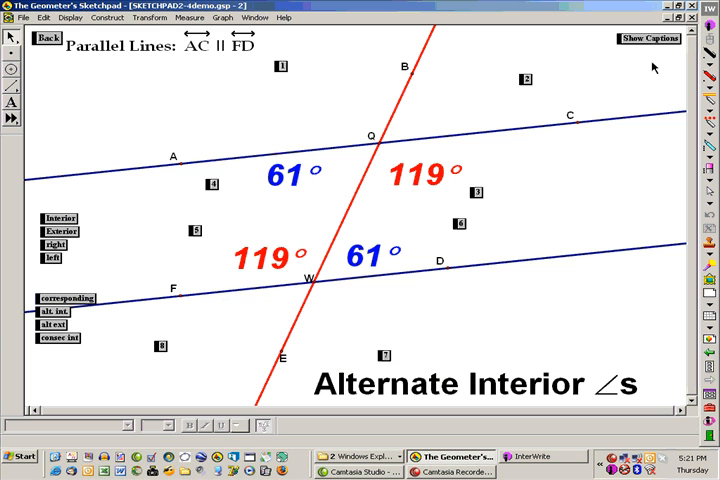
pyautogui.moveTo(359, 203)
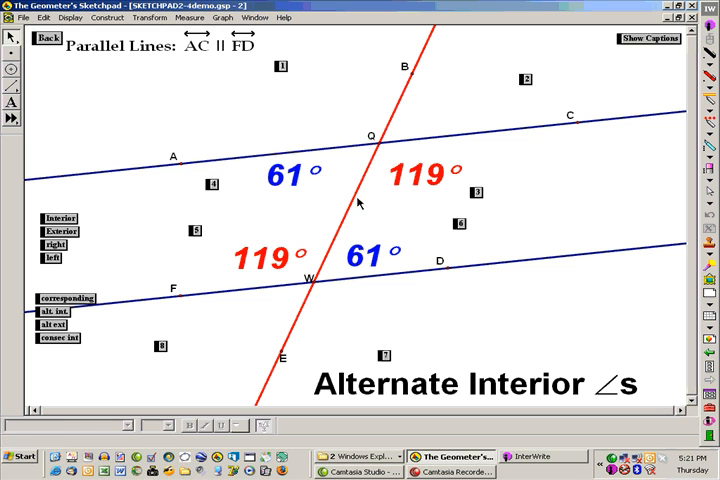
# Step: Hide the 119° interior angles to isolate the 61° alternate interior pair
pyautogui.click(372, 155)
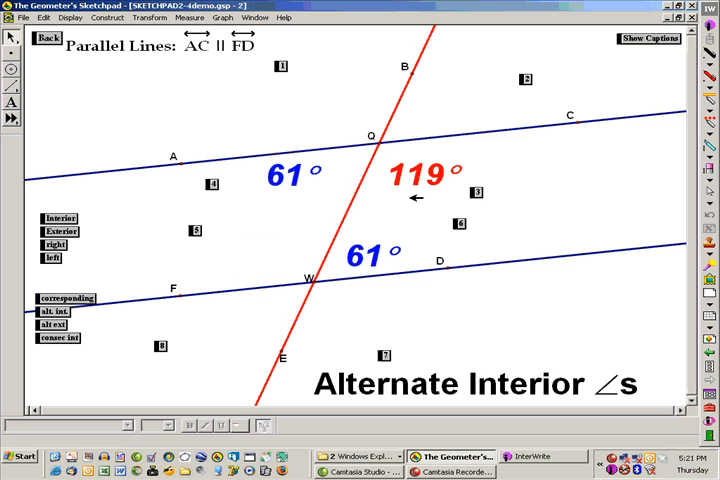
pyautogui.click(420, 173)
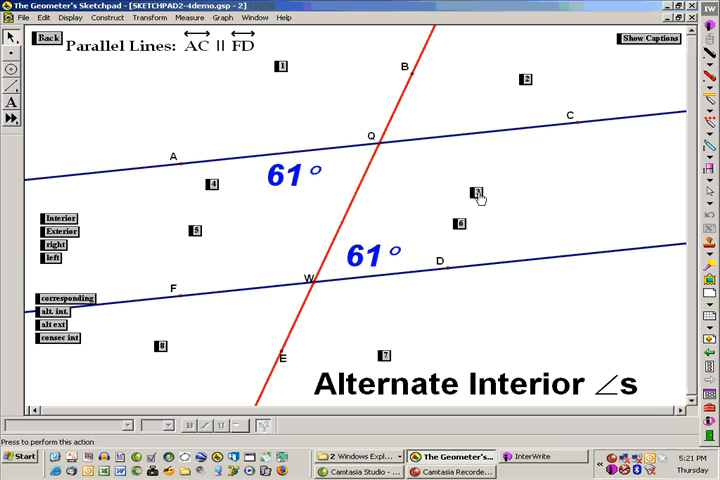
pyautogui.click(476, 191)
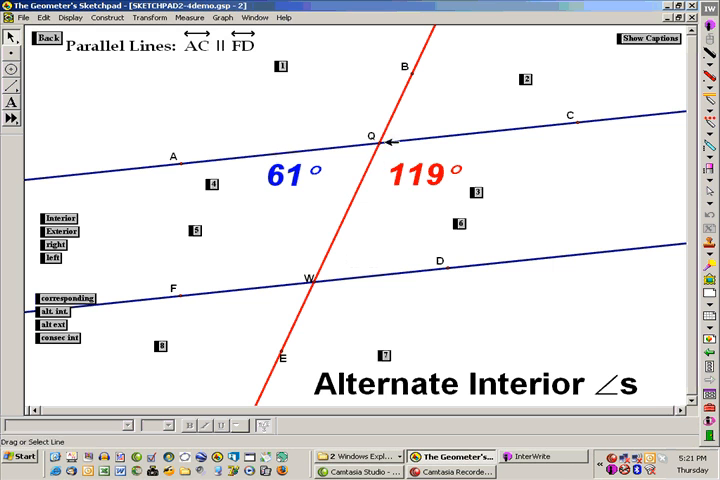
pyautogui.click(369, 136)
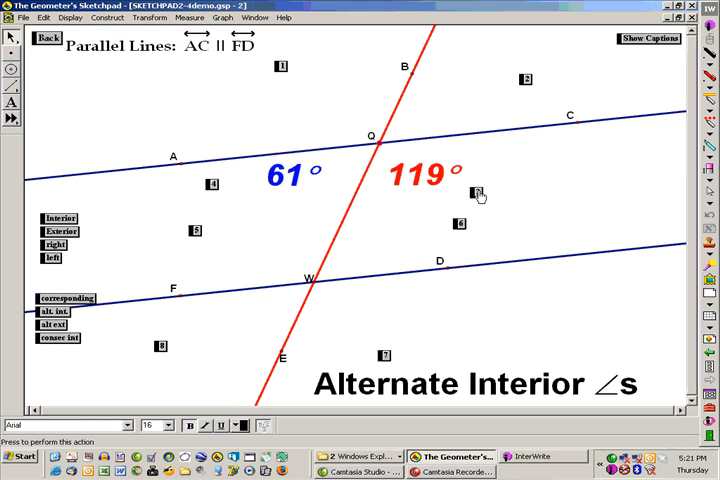
# Step: Show the 119° alternate interior pair alone, then hide the remaining interior measures
pyautogui.click(478, 193)
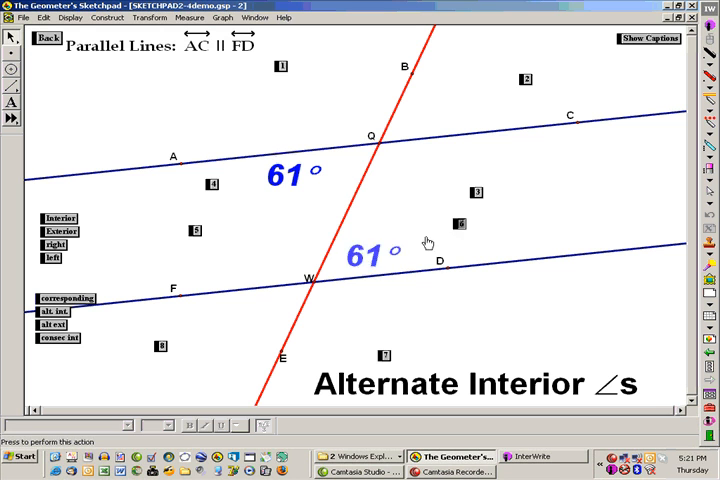
pyautogui.click(366, 253)
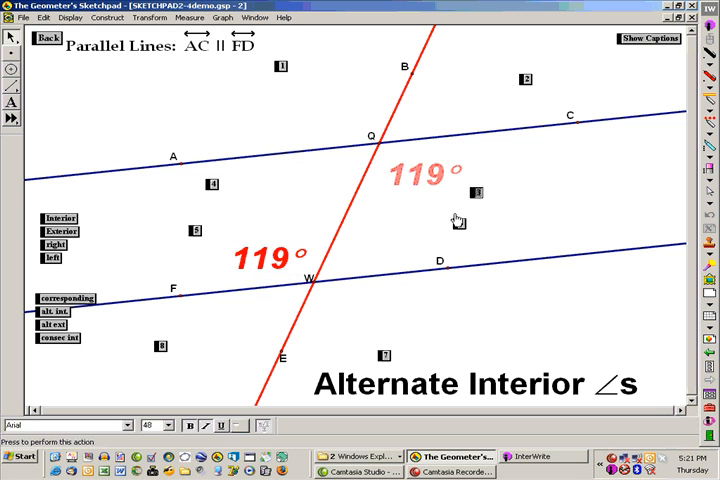
pyautogui.click(59, 231)
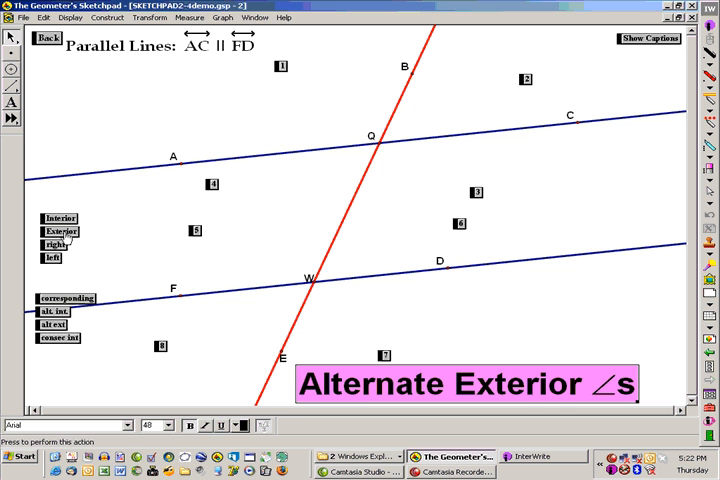
# Step: Display the 119° alternate exterior pair above AC and below FD
pyautogui.click(67, 298)
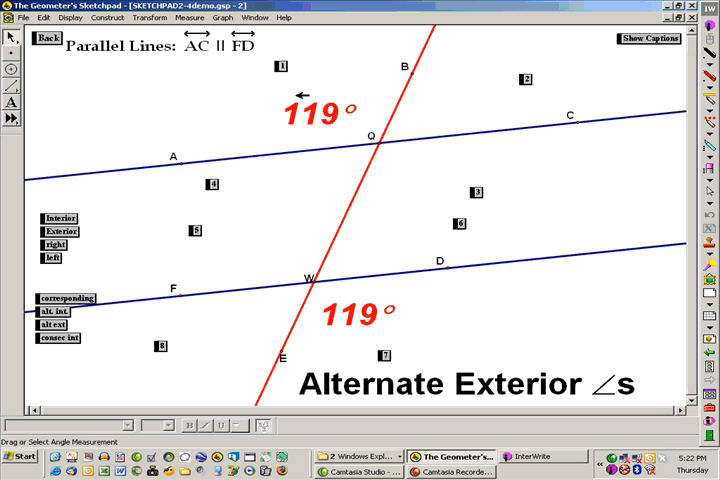
pyautogui.moveTo(350, 218)
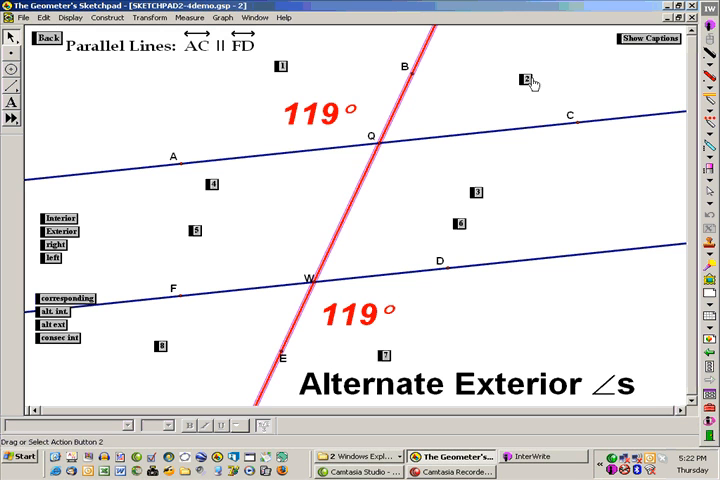
pyautogui.click(281, 67)
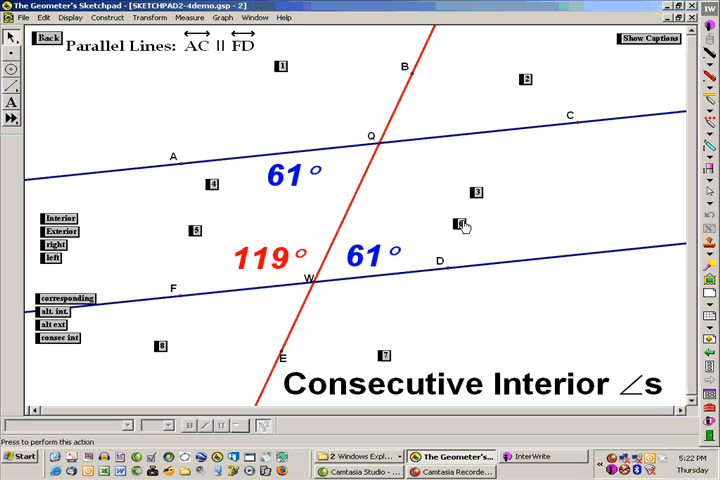
# Step: Hide the lower-right 61° angle, leaving one 61°/119° consecutive interior pair
pyautogui.click(290, 172)
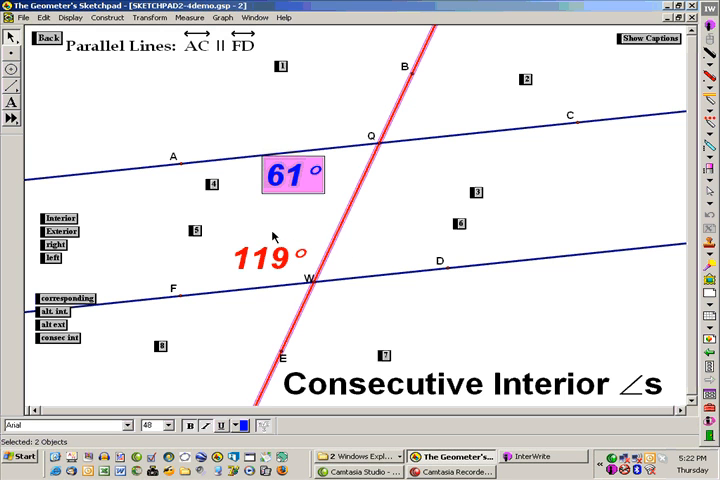
pyautogui.moveTo(350, 205)
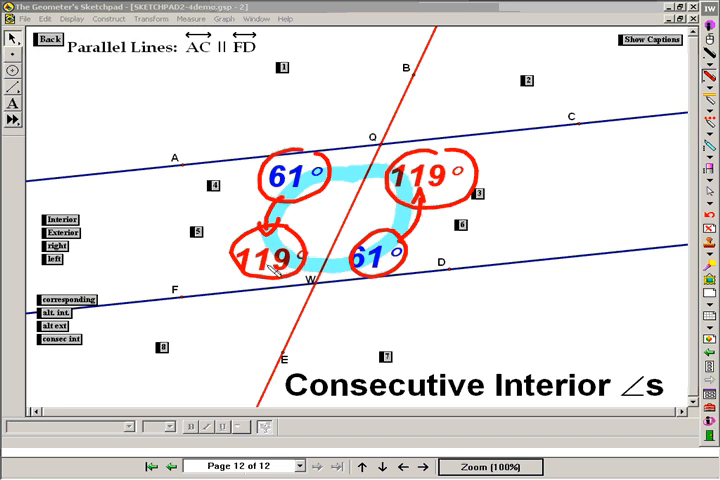
pyautogui.moveTo(420, 190)
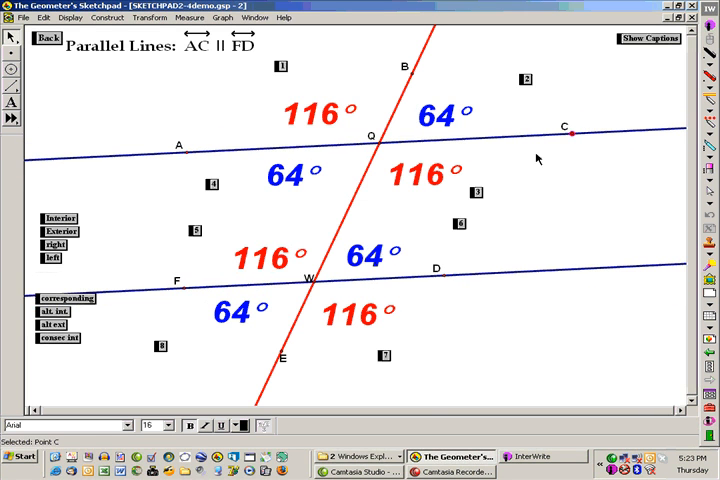
# Step: Cycle the caption through Corresponding, Alternate Interior, Alternate Exterior, Consecutive Interior, then clear it
pyautogui.click(66, 298)
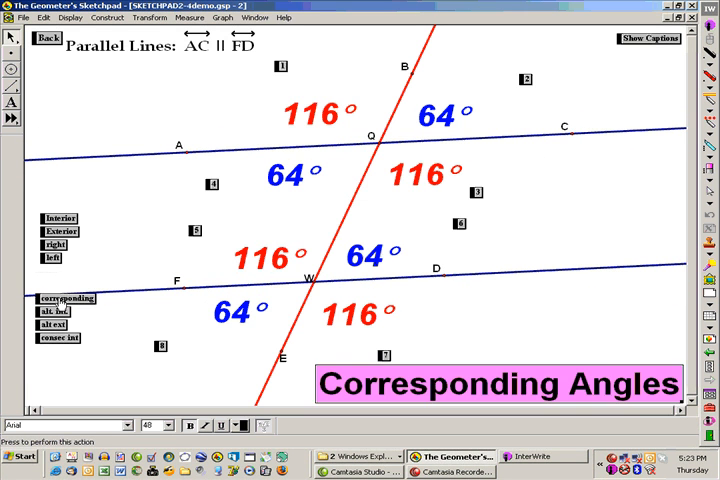
pyautogui.click(55, 311)
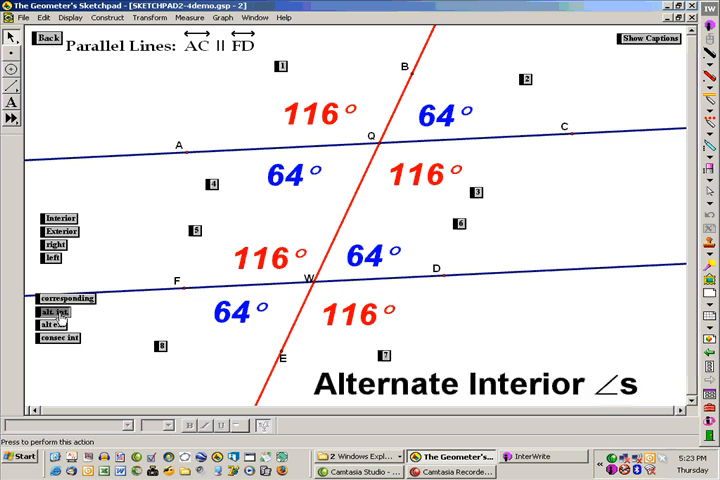
pyautogui.click(54, 323)
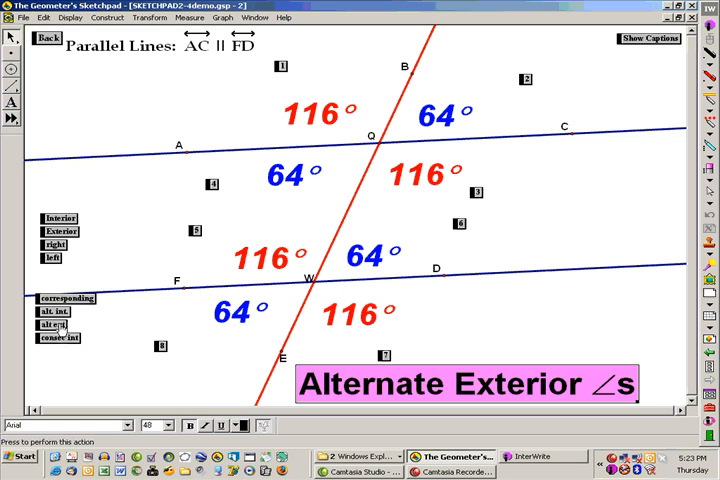
pyautogui.click(58, 338)
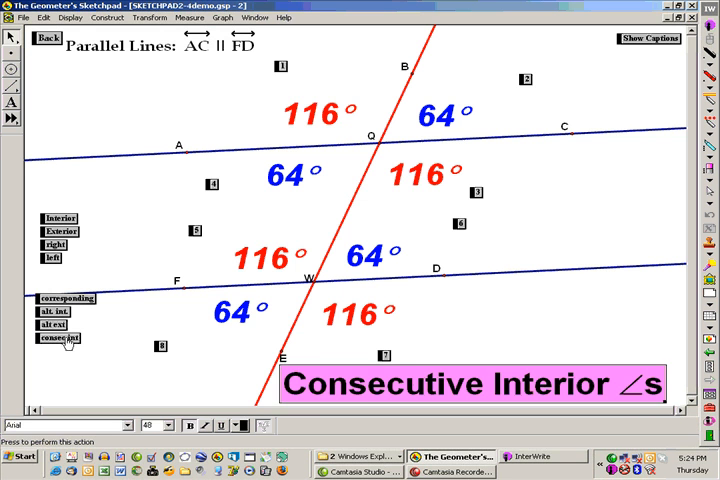
pyautogui.click(58, 338)
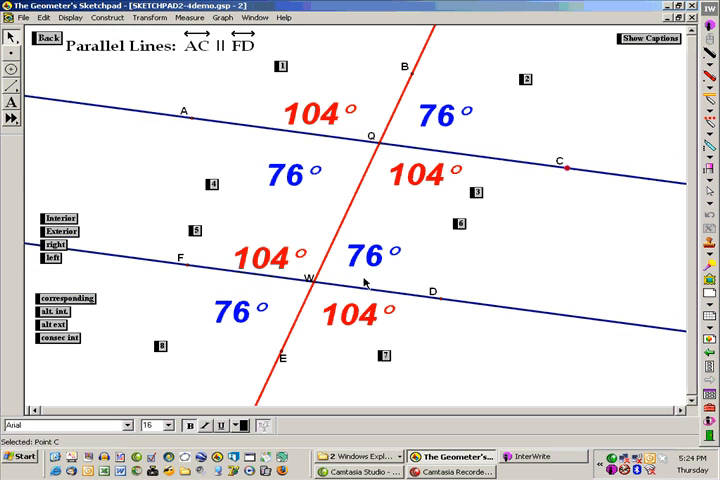
pyautogui.moveTo(100, 317)
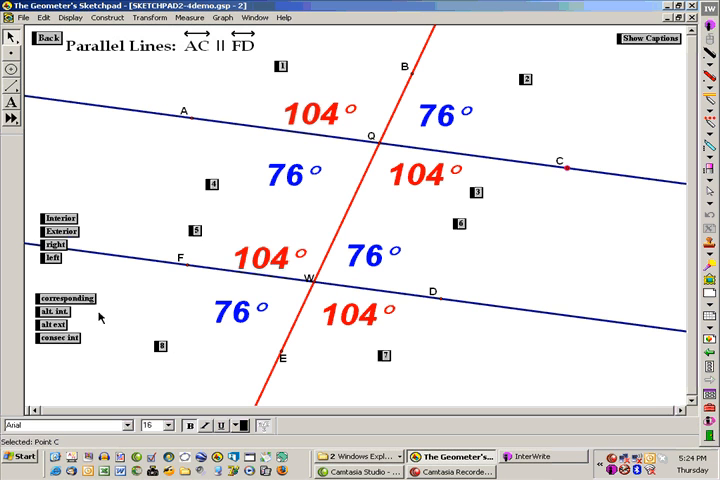
# Step: Show the Alternate Exterior ∠s caption for the 104° exterior angle pair
pyautogui.click(66, 298)
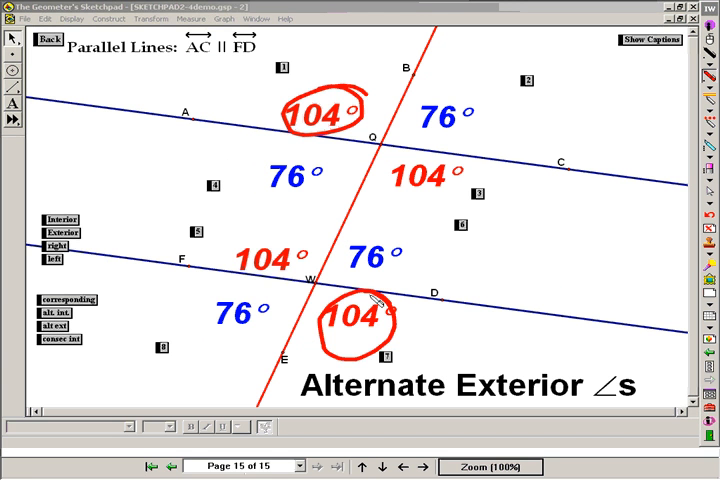
pyautogui.moveTo(560, 195)
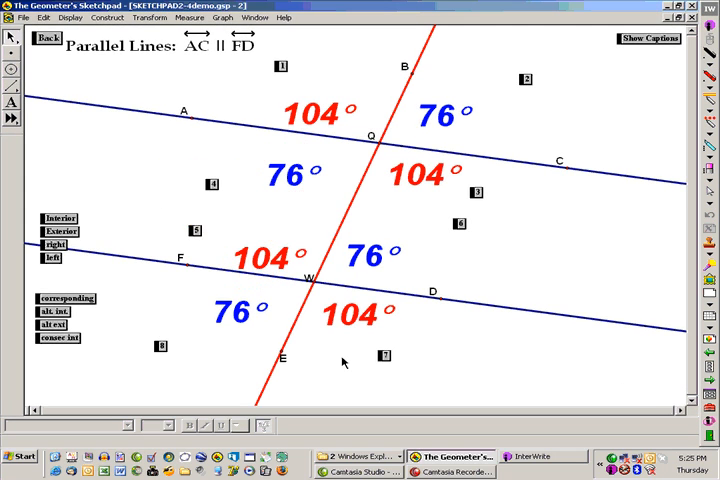
pyautogui.moveTo(295, 378)
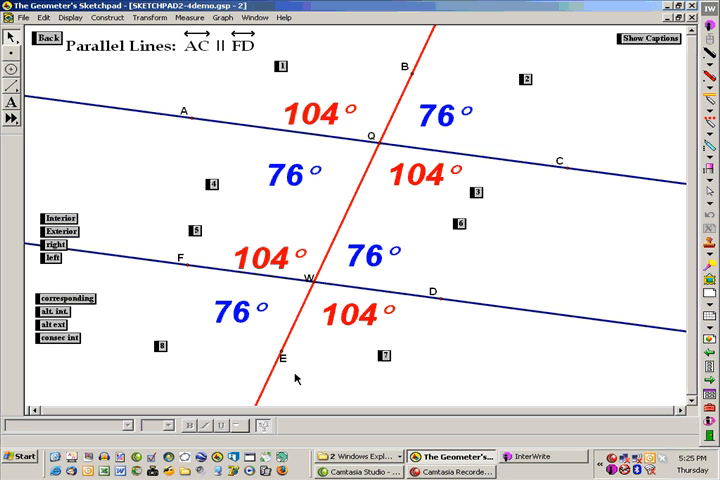
pyautogui.moveTo(296, 399)
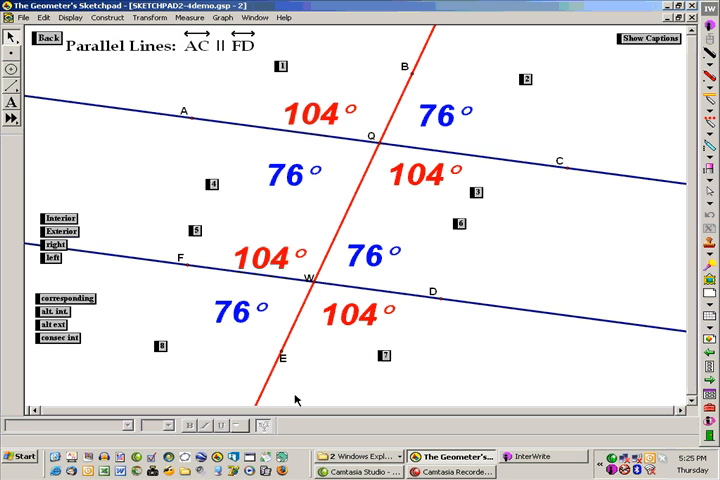